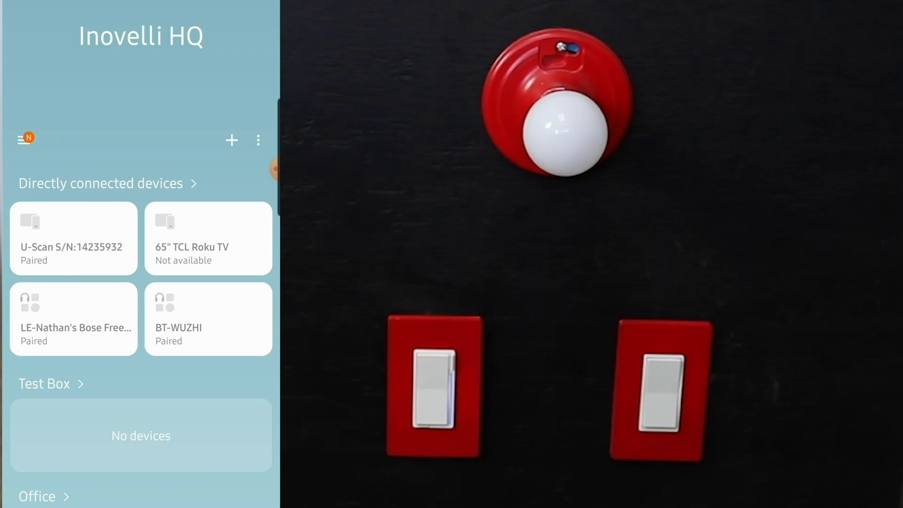
# Add a new device to Inovelli HQ by brand and pick ilumin from the brand list
pyautogui.click(231, 140)
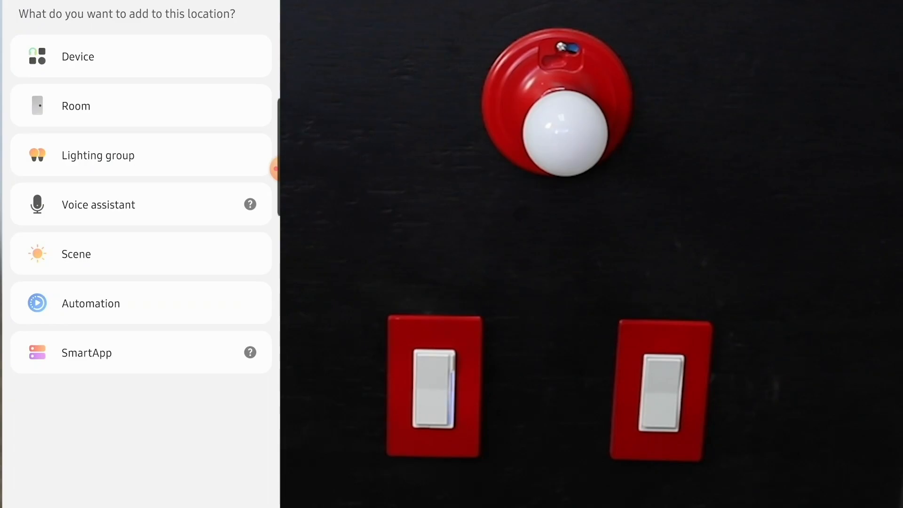
pyautogui.click(77, 56)
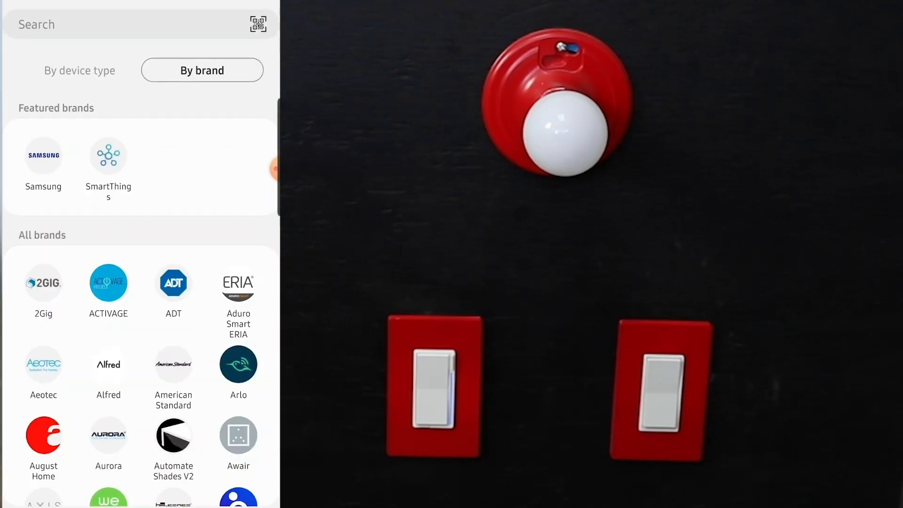
pyautogui.scroll(-3)
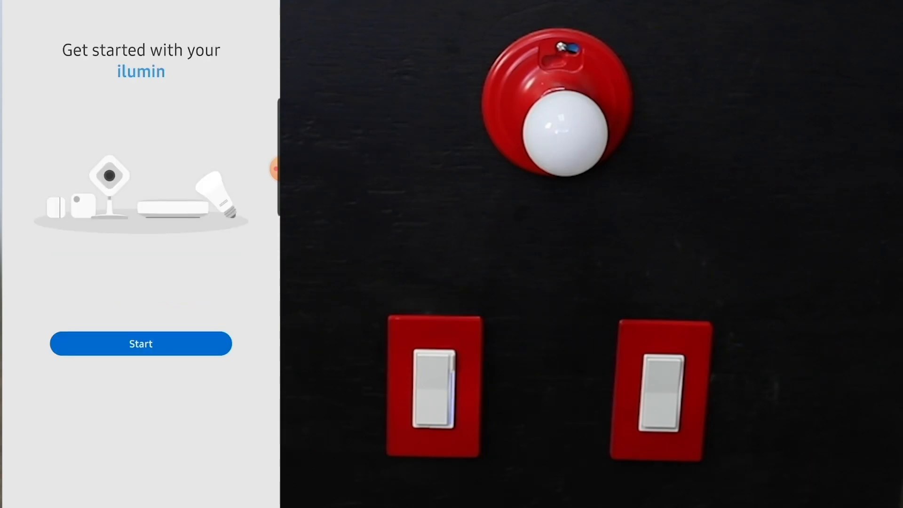
# Start the ilumin setup with the SmartThings Hub at Inovelli HQ and Eric's Office
pyautogui.click(141, 344)
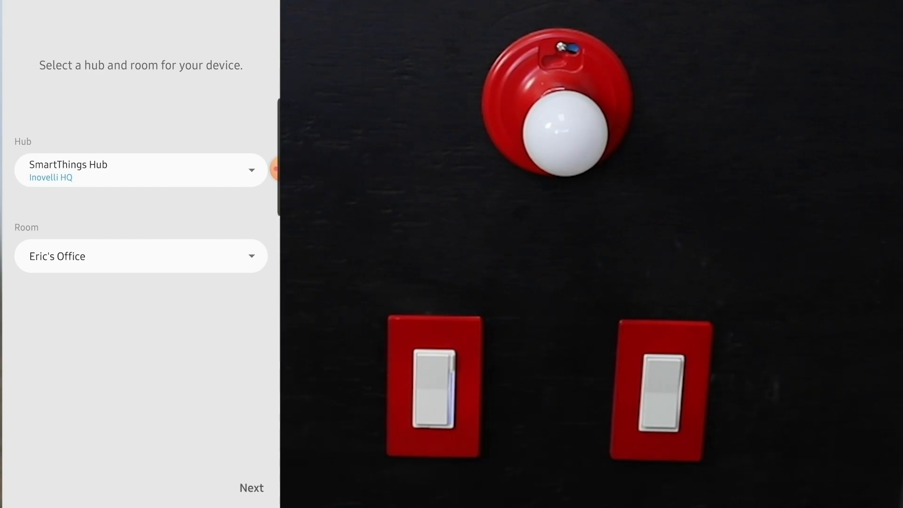
pyautogui.click(141, 256)
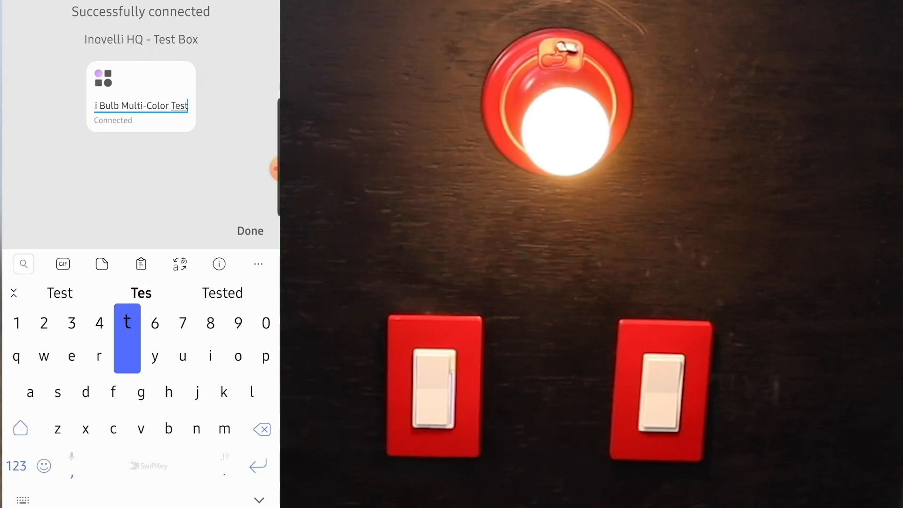
# Save the name Inovelli Bulb Multi-Color Test and finish setup under Test Box
pyautogui.click(251, 232)
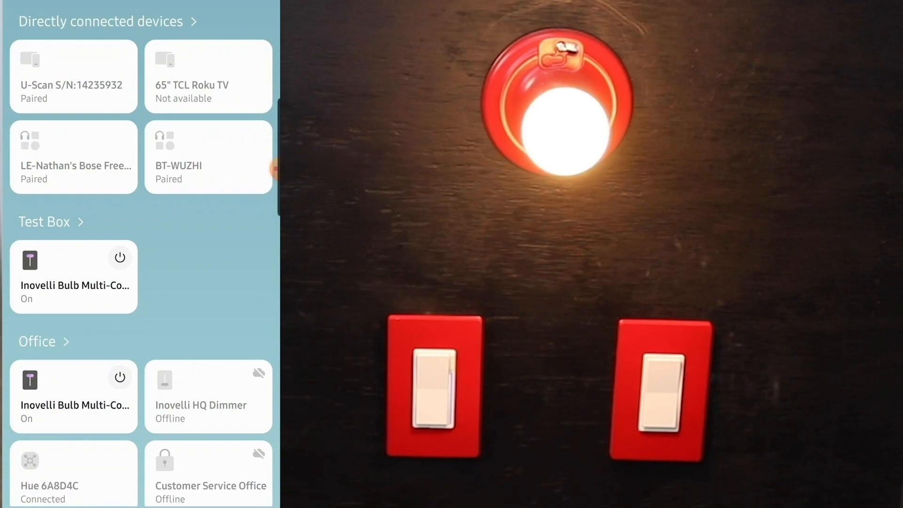
# Scroll to Test Box and open the Inovelli Bulb Multi-Color card's controls
pyautogui.scroll(-3)
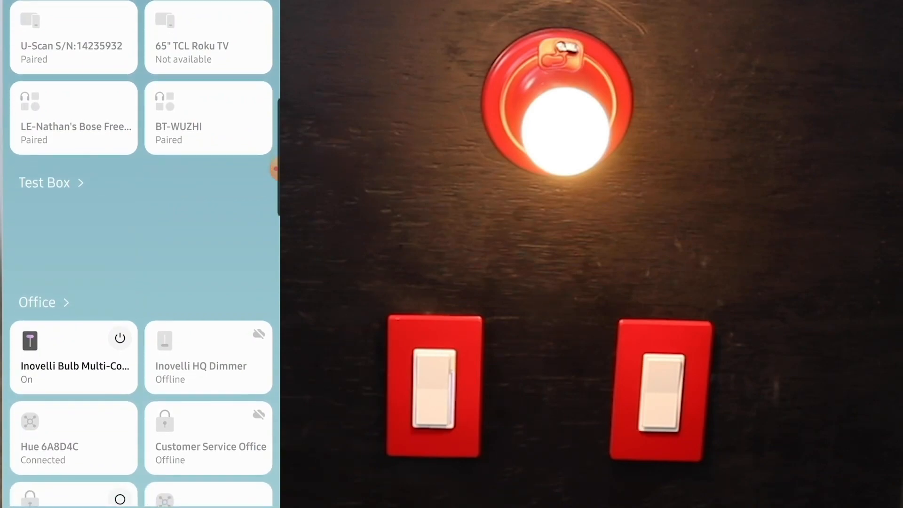
pyautogui.scroll(-3)
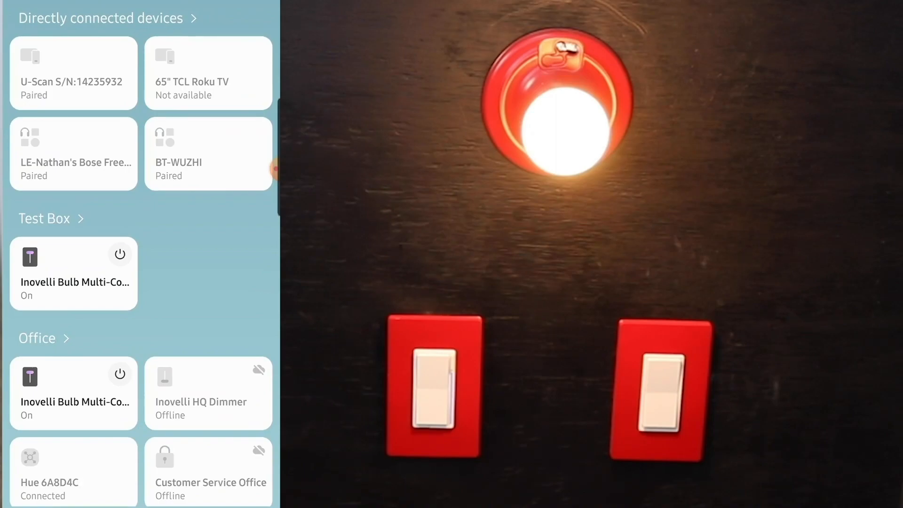
pyautogui.click(73, 283)
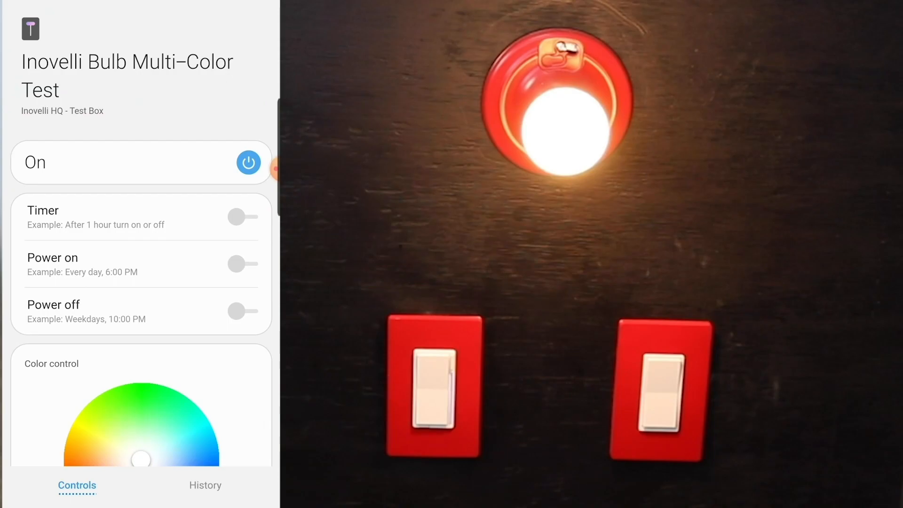
# Scroll to Color control and pick red on the colour wheel so the bulb glows red
pyautogui.scroll(-3)
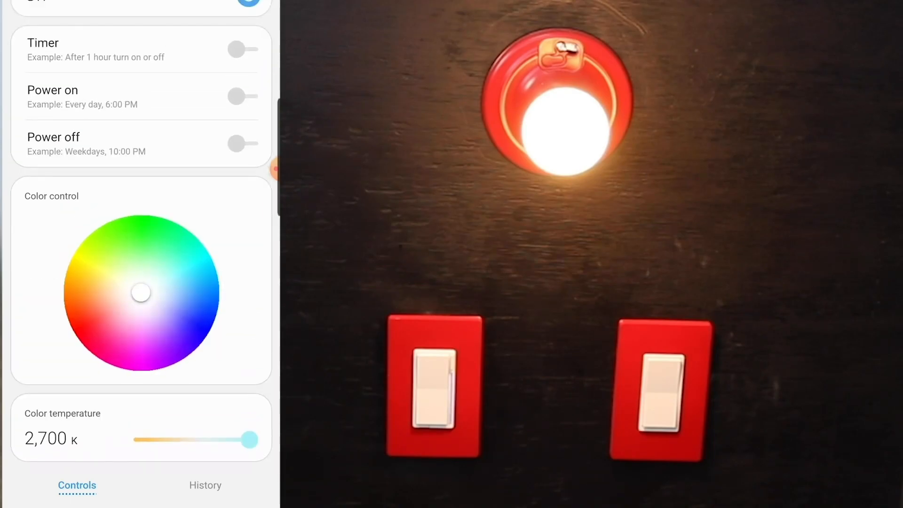
pyautogui.scroll(-3)
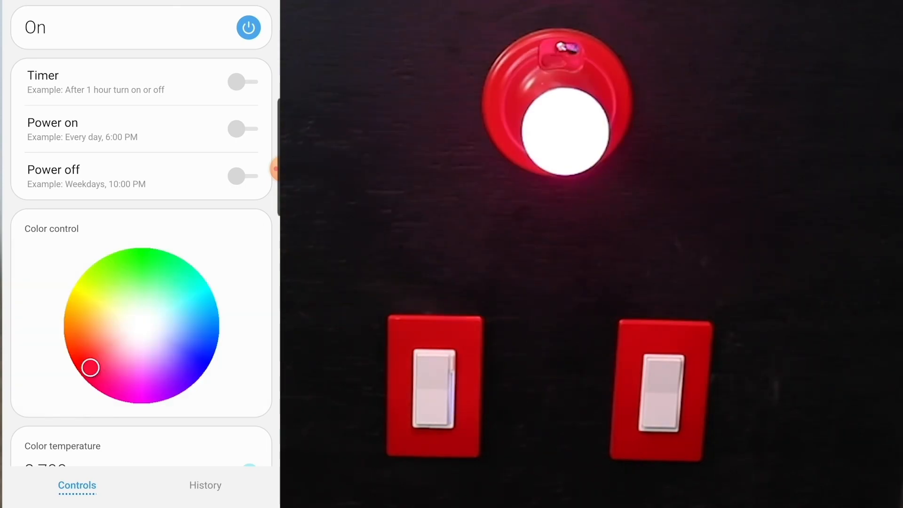
pyautogui.scroll(-3)
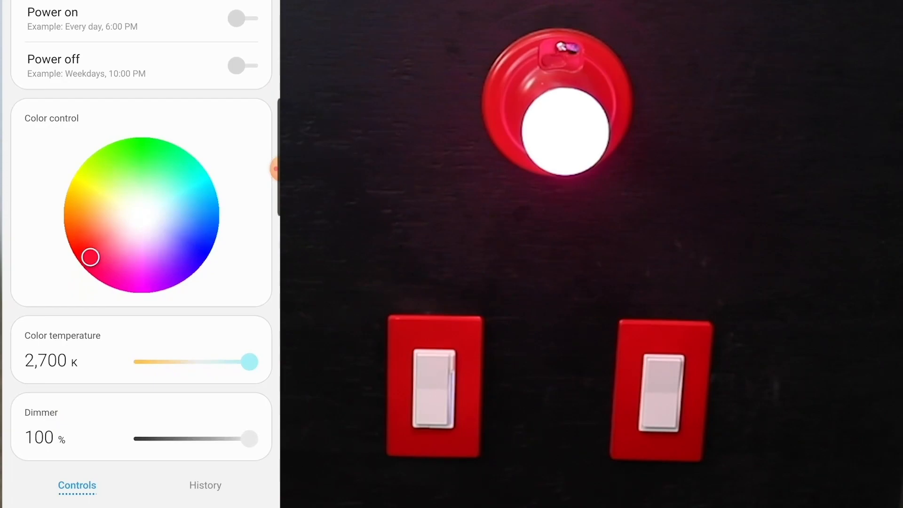